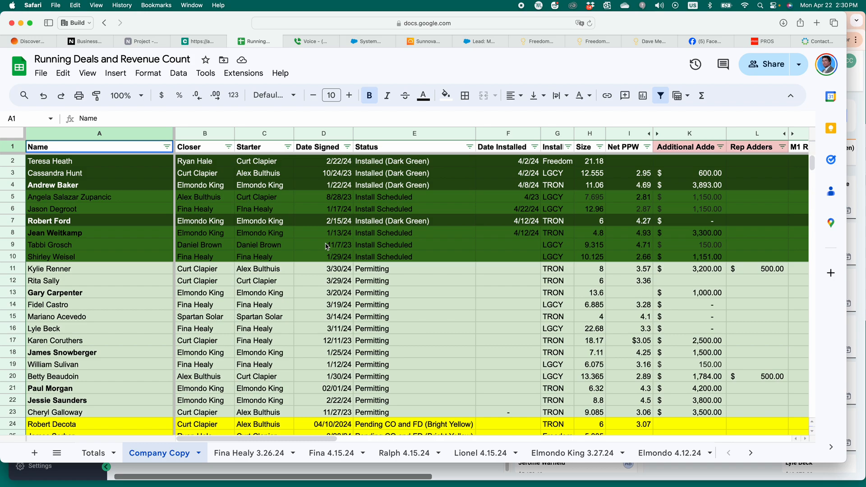
mouse_move(236, 190)
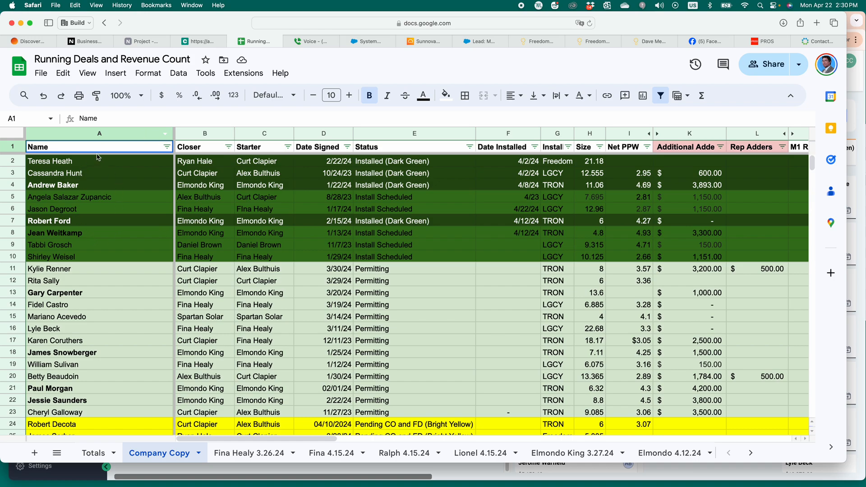
mouse_move(151, 232)
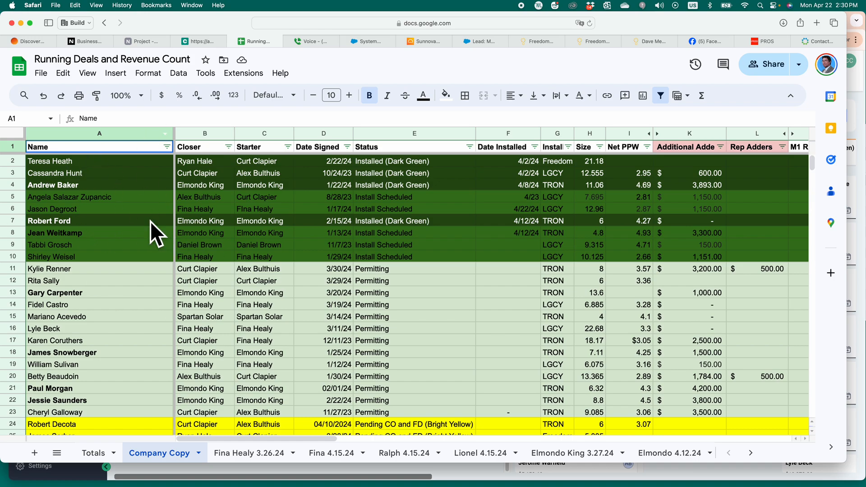
mouse_move(153, 260)
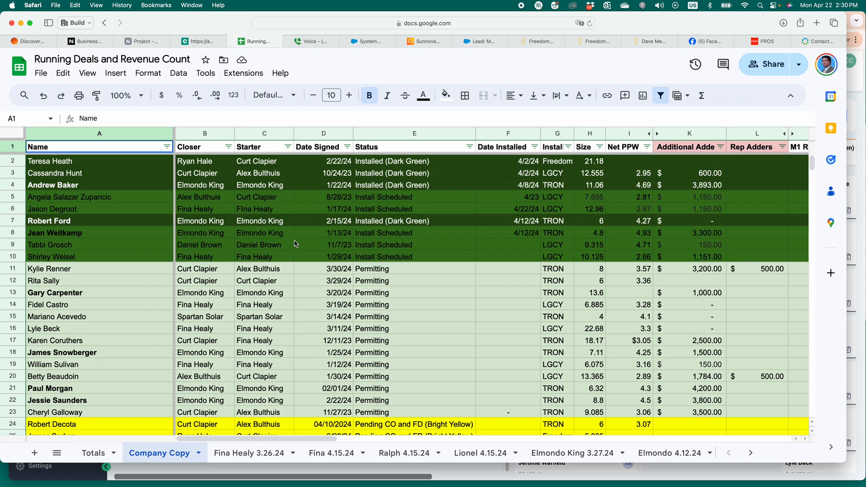
mouse_move(651, 206)
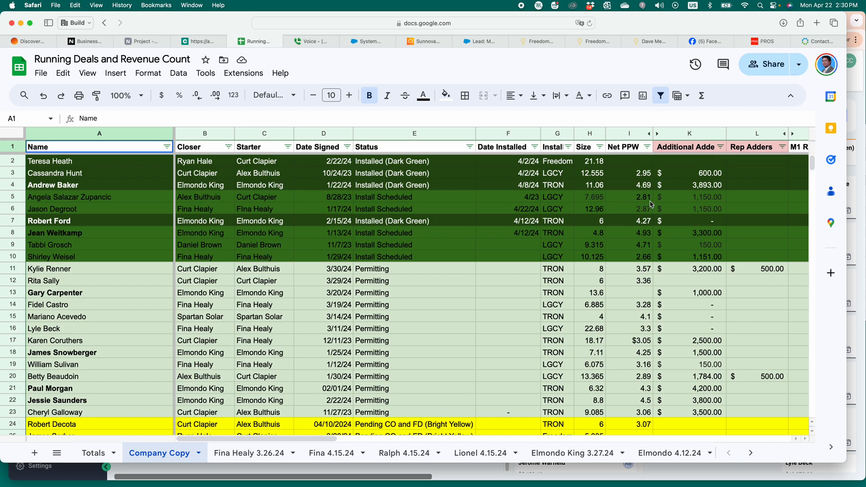
mouse_move(43, 195)
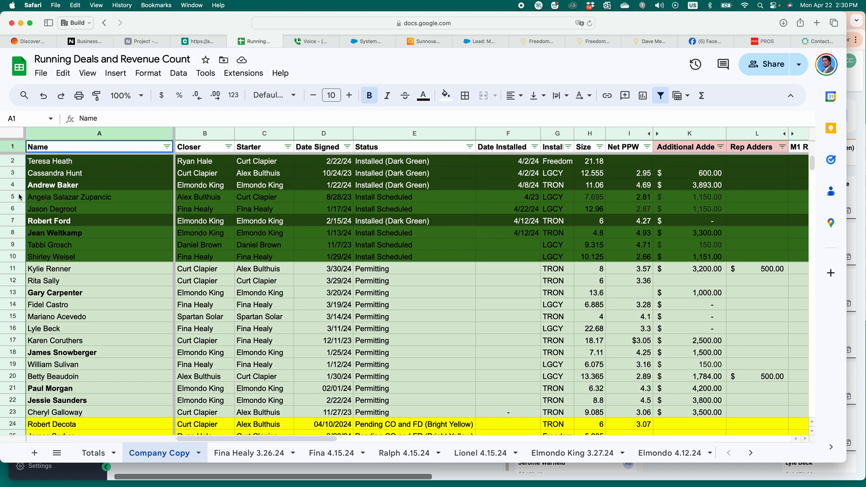
mouse_move(130, 262)
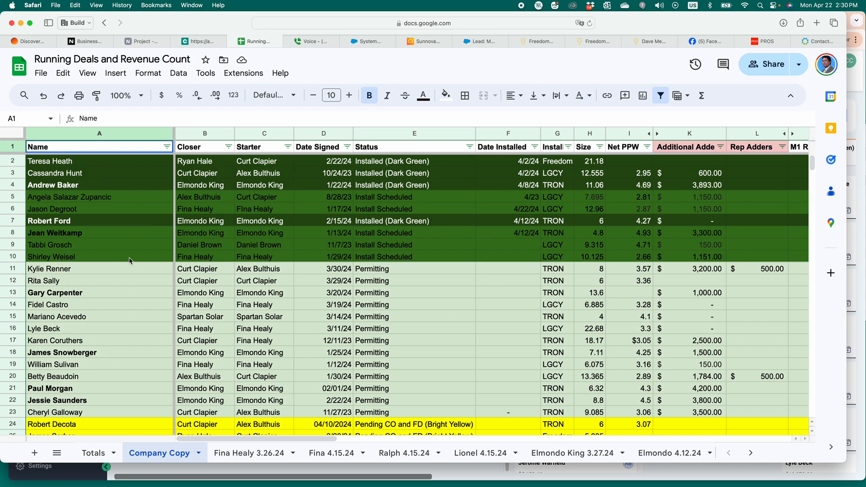
mouse_move(150, 316)
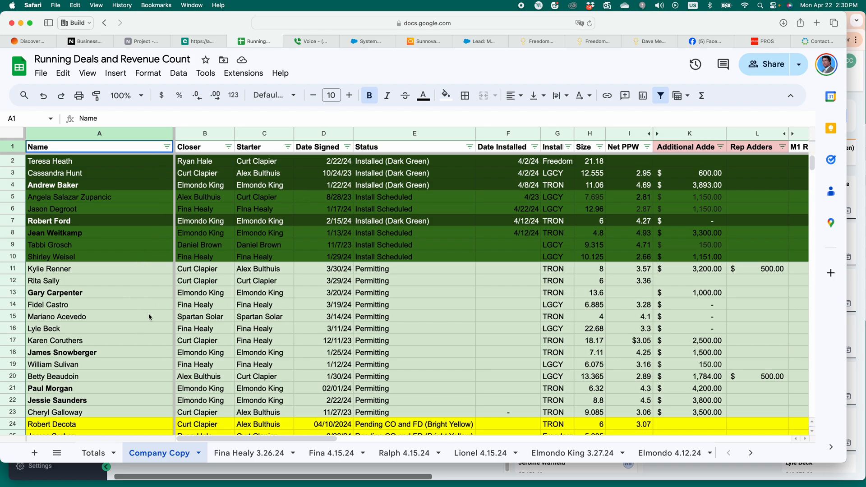
mouse_move(76, 246)
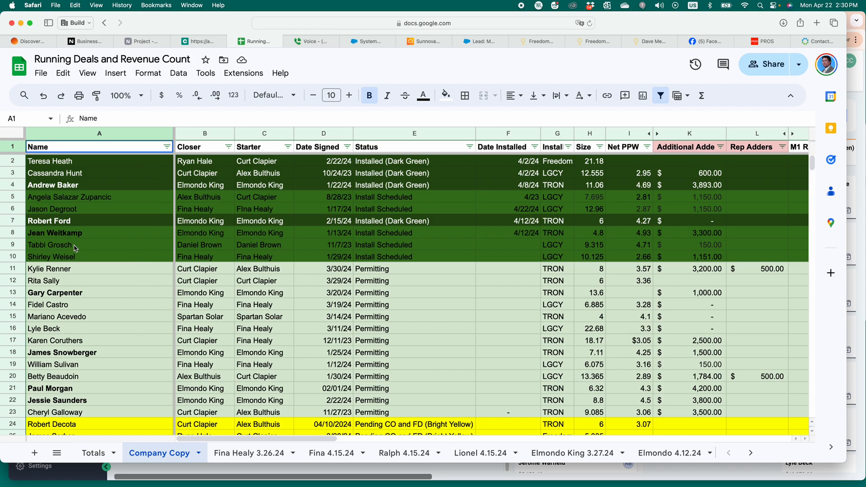
mouse_move(149, 233)
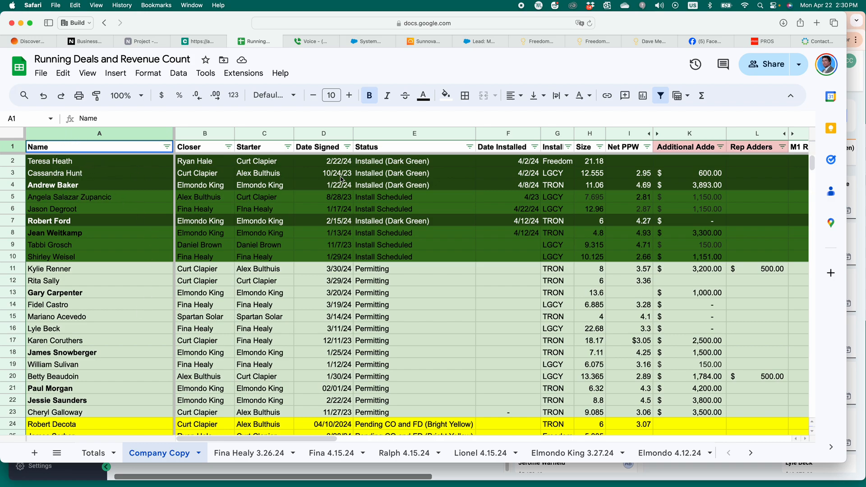
mouse_move(381, 170)
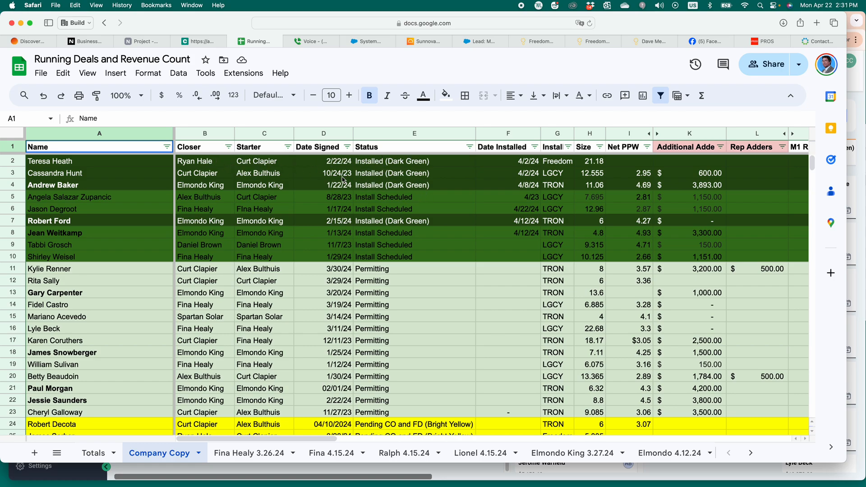
mouse_move(363, 182)
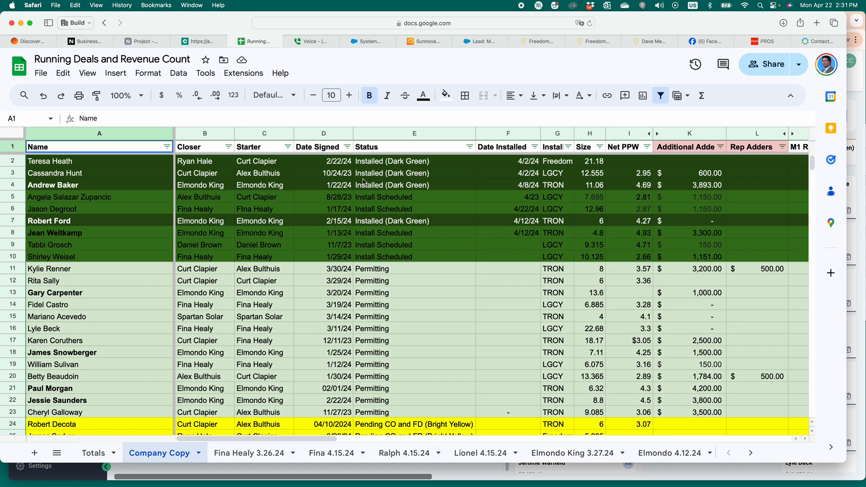
mouse_move(361, 213)
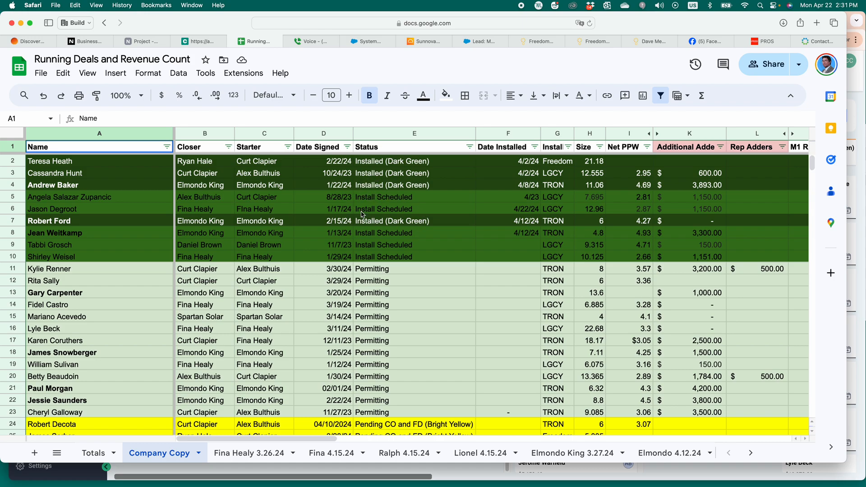
mouse_move(386, 325)
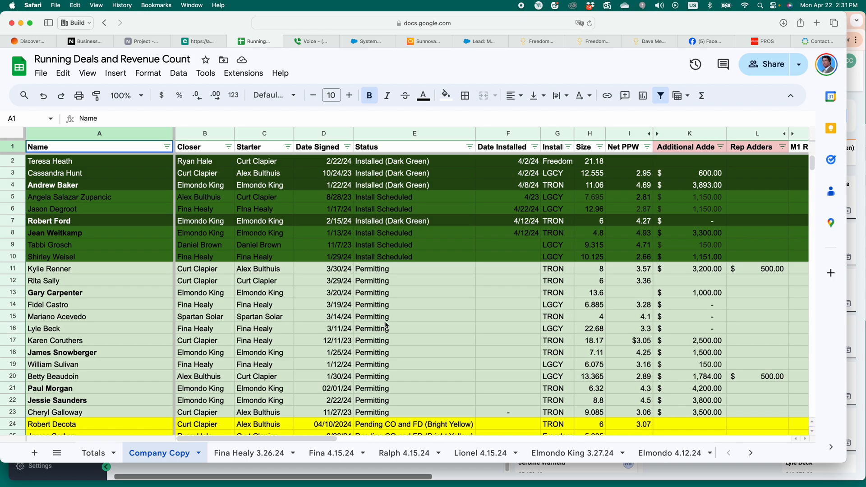
Browse the View and Insert menus without choosing anything
scroll("down", 3)
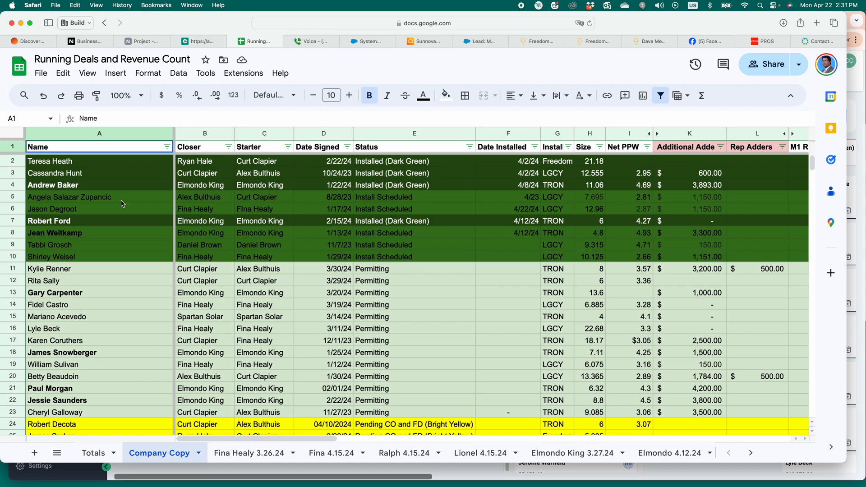
mouse_move(209, 317)
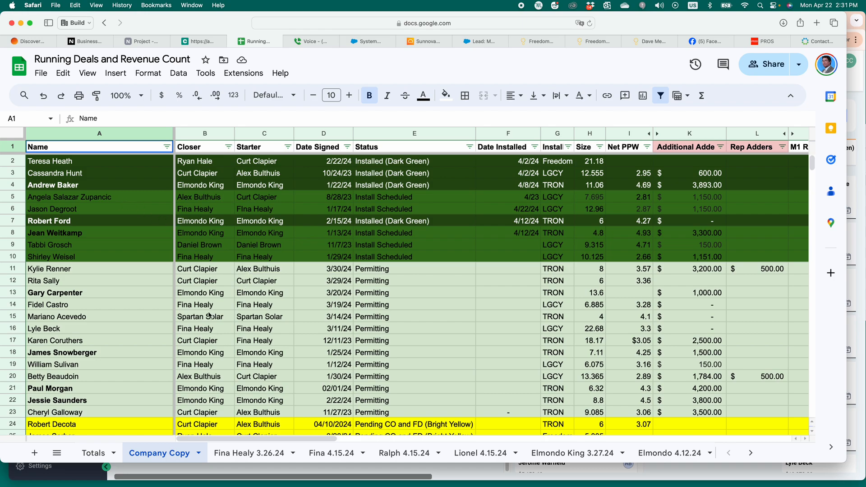
mouse_move(197, 404)
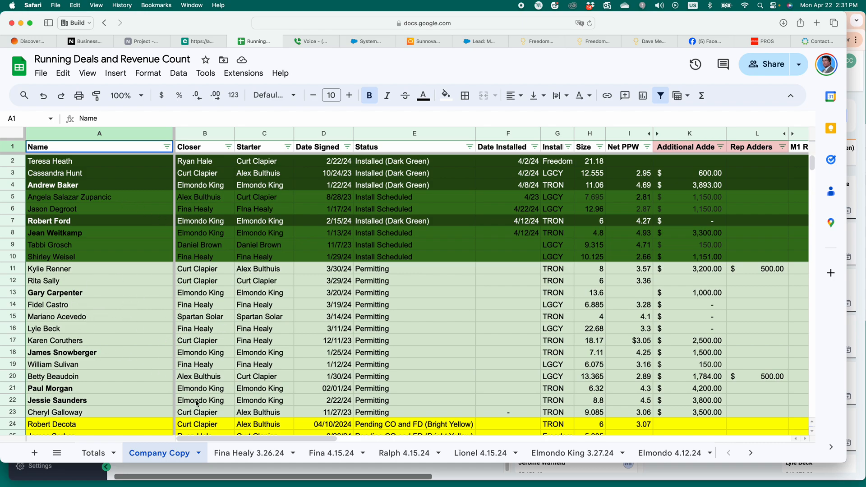
mouse_move(153, 255)
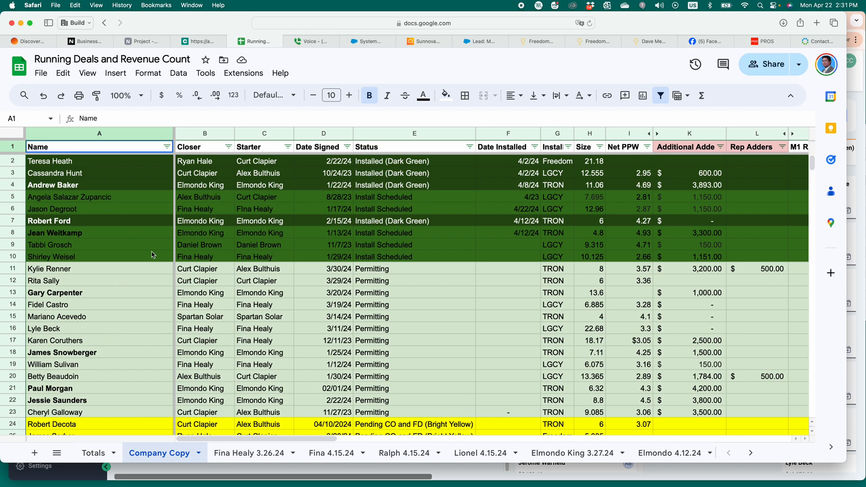
mouse_move(137, 264)
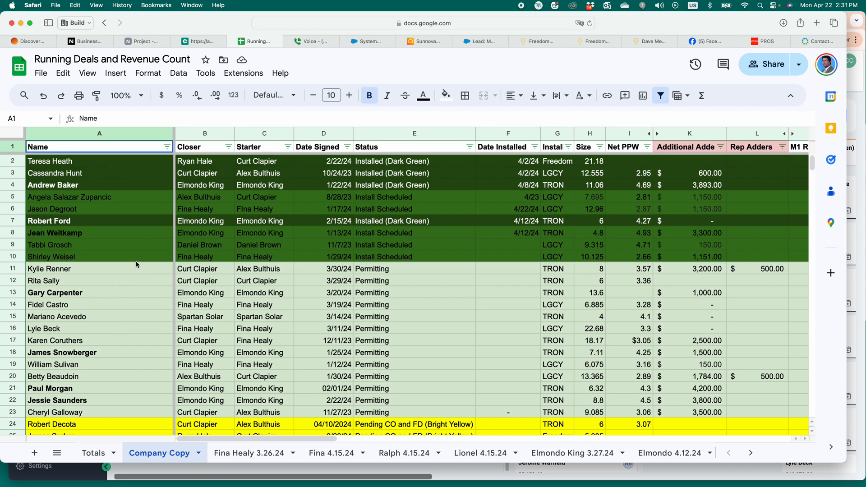
mouse_move(178, 256)
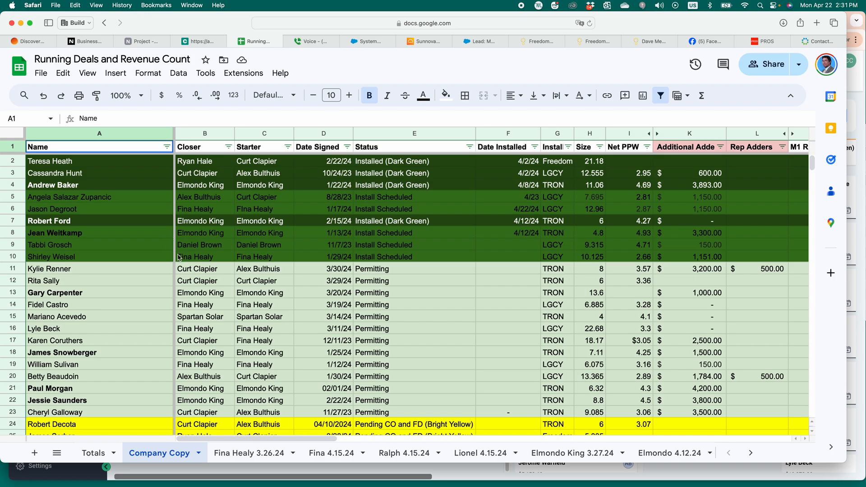
mouse_move(92, 80)
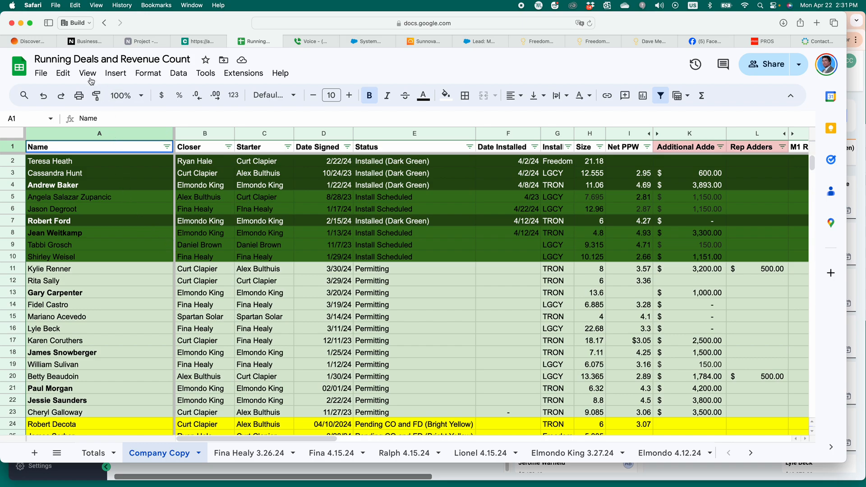
left_click(87, 73)
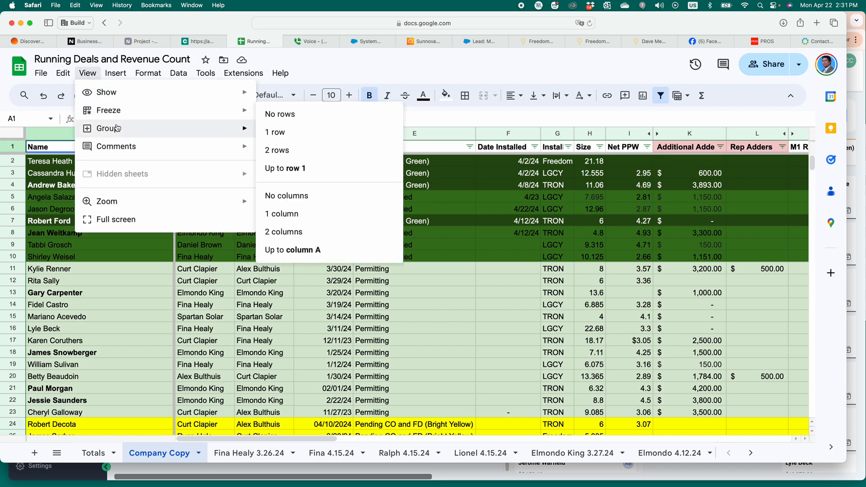
left_click(116, 73)
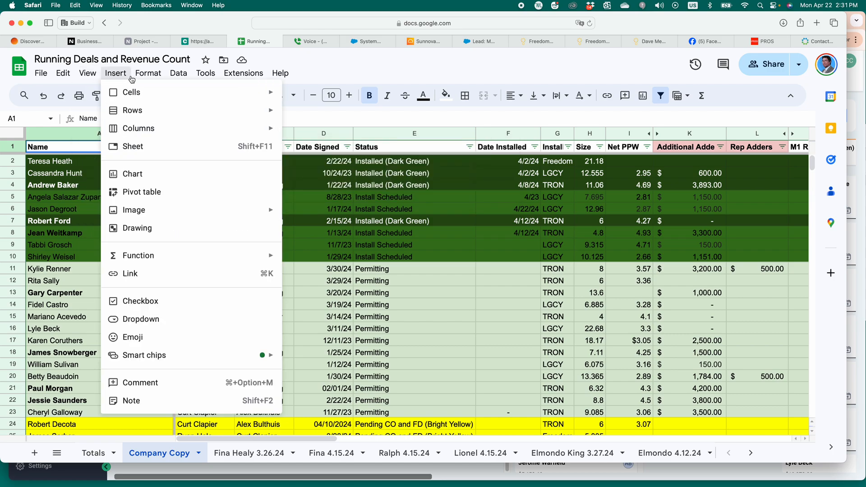
left_click(88, 73)
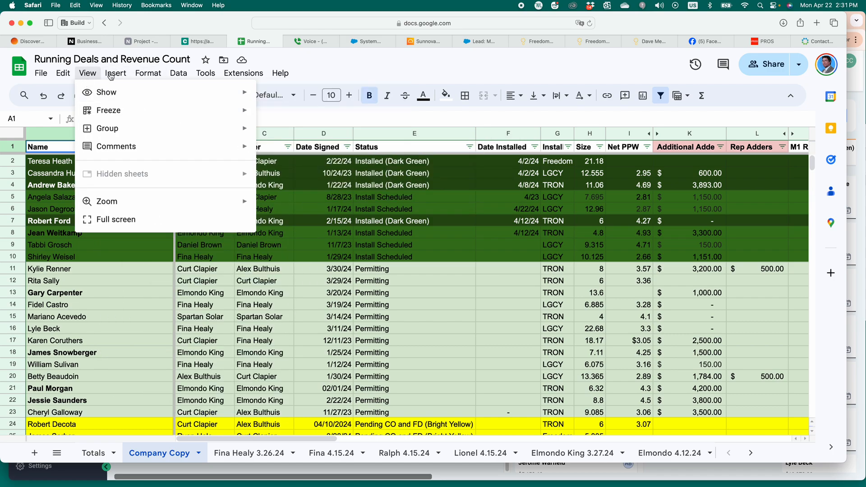
left_click(405, 352)
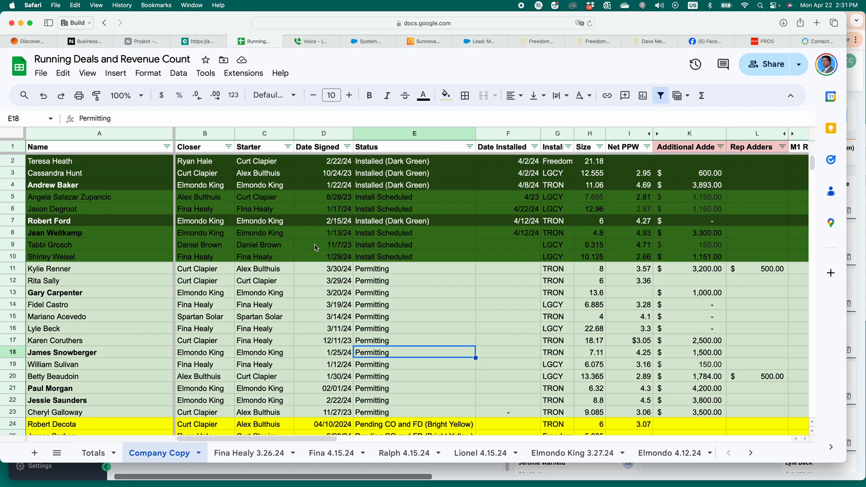
mouse_move(158, 172)
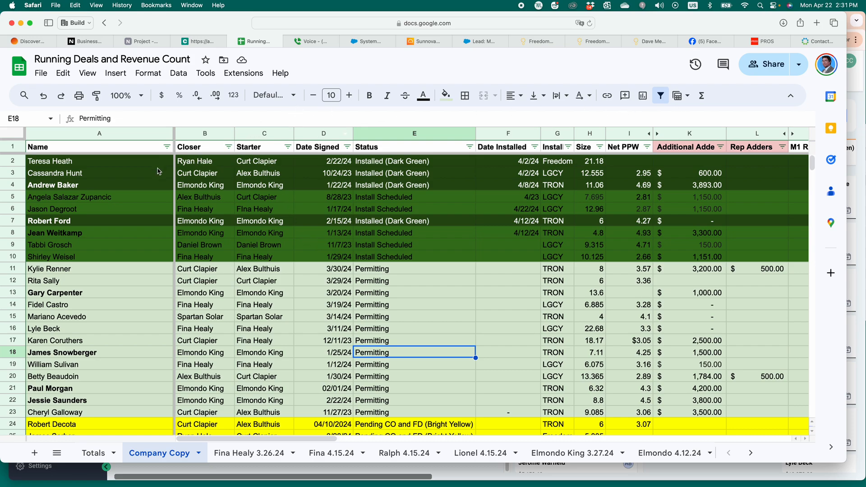
mouse_move(131, 147)
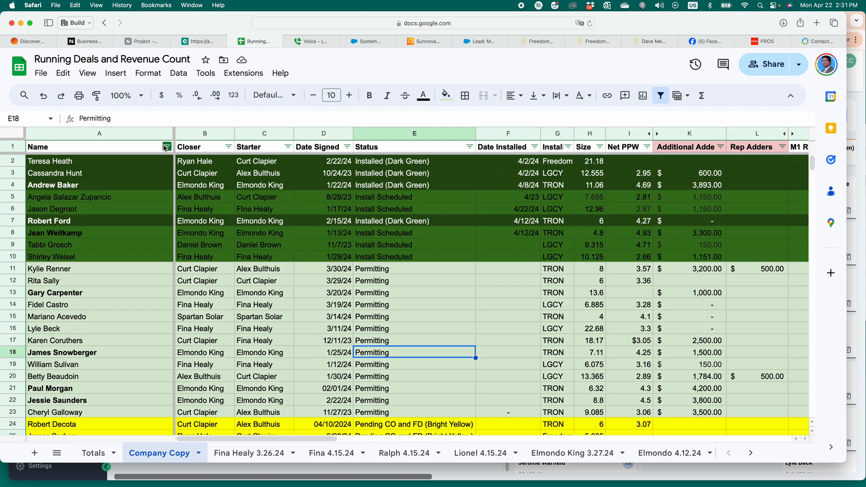
Sort the Name column by fill colour dark green 3 so Installed rows lead
left_click(167, 146)
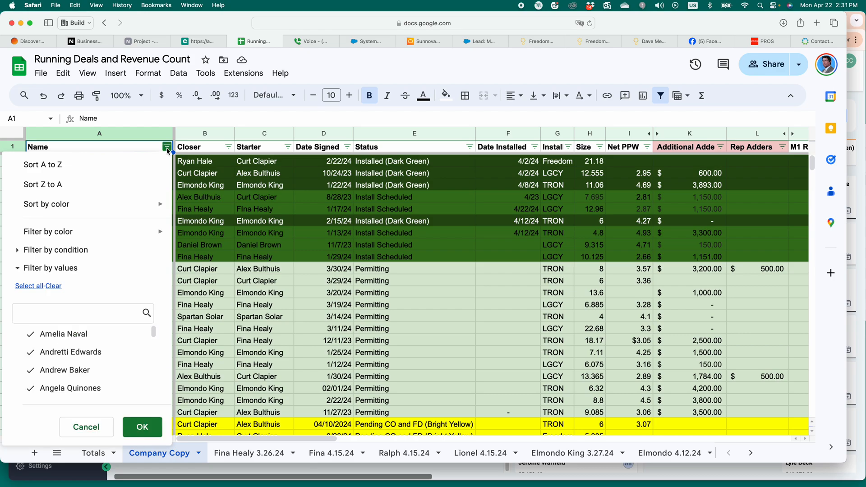
left_click(47, 204)
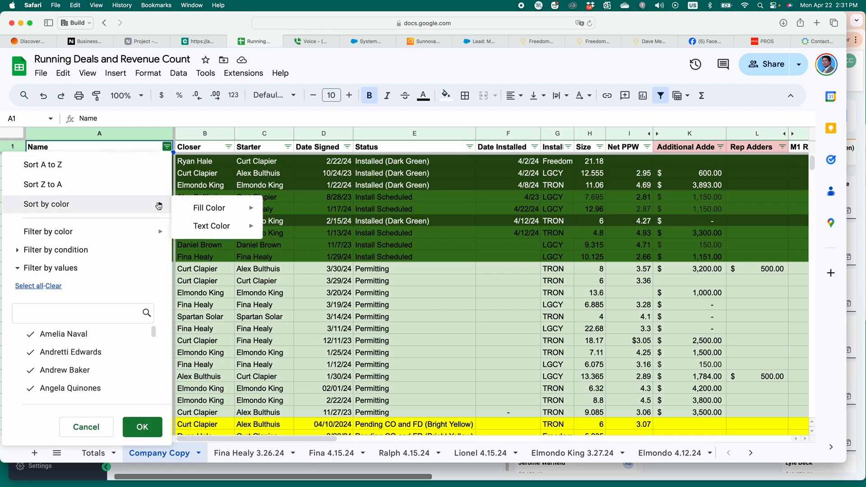
left_click(209, 208)
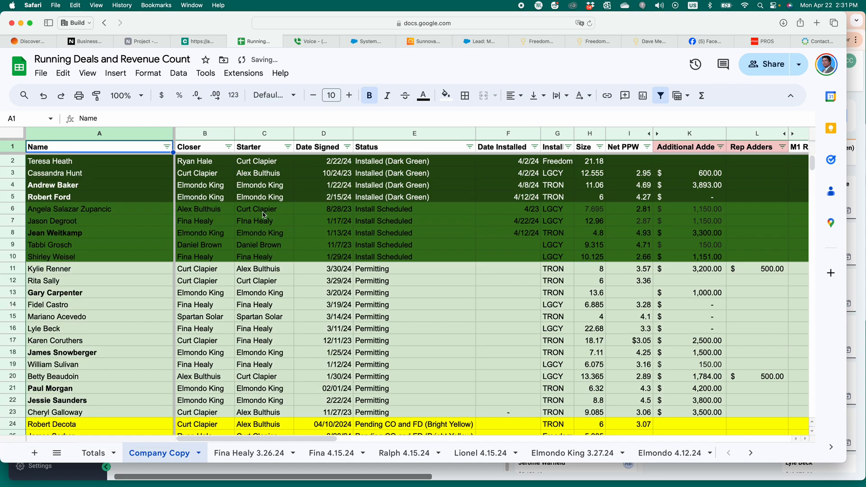
mouse_move(196, 182)
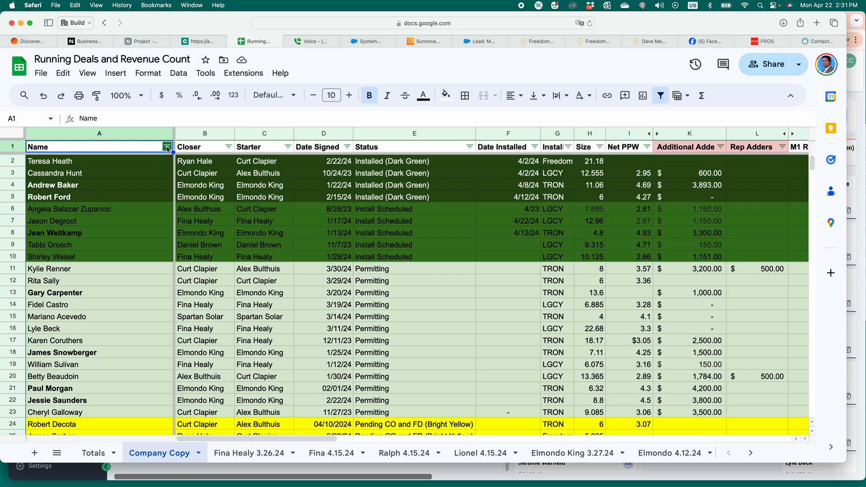
Re-sort the Name column by red fill so Canceled Install rows move to the top
left_click(166, 146)
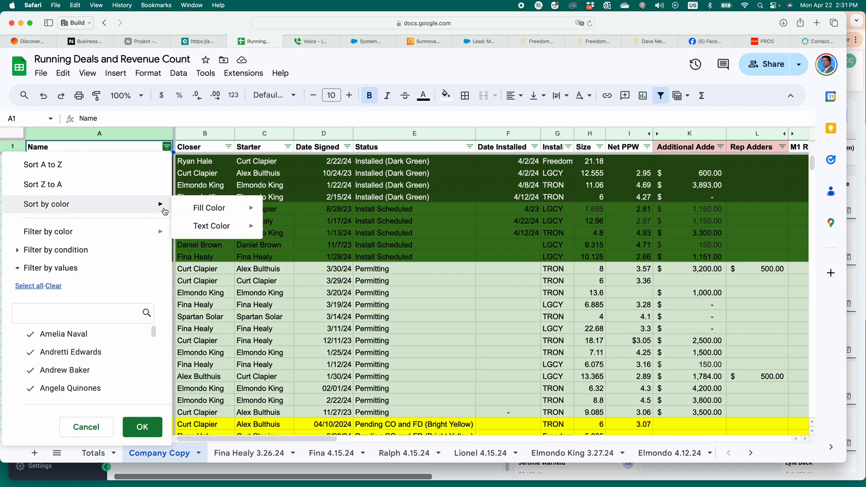
left_click(209, 208)
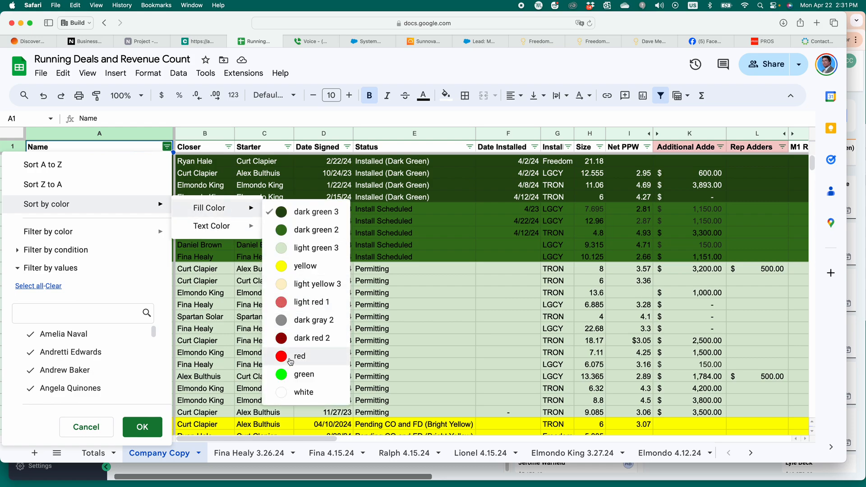
left_click(299, 357)
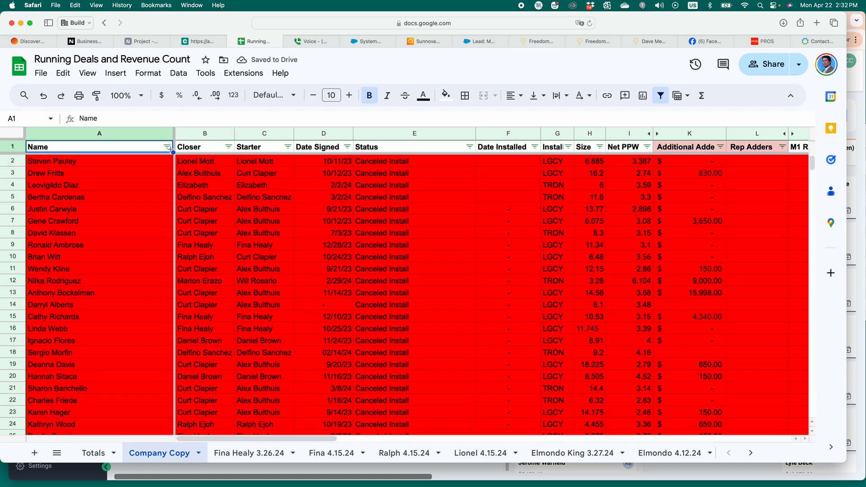
left_click(166, 146)
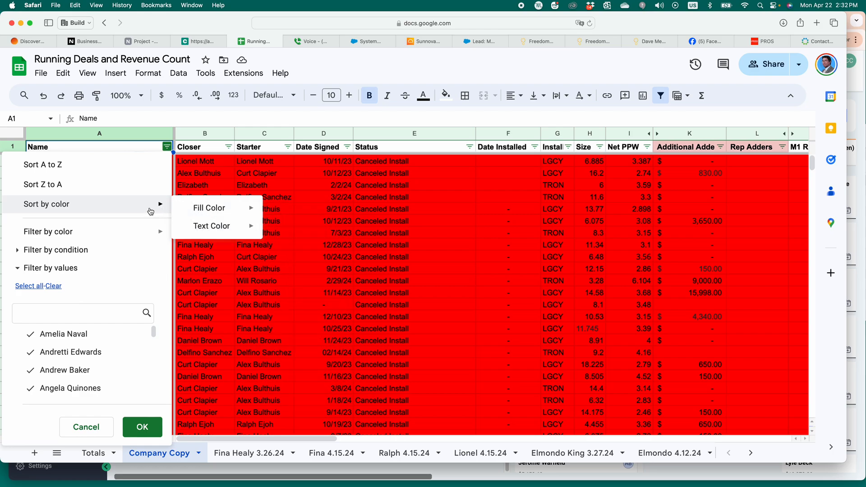
mouse_move(162, 197)
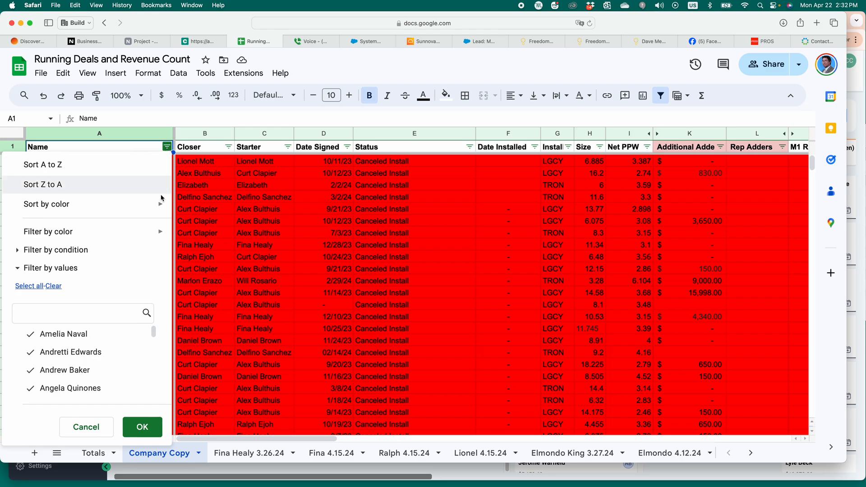
Sort by light red 1 fill so At Risk Pre M1 rows sit above the red rows
left_click(47, 204)
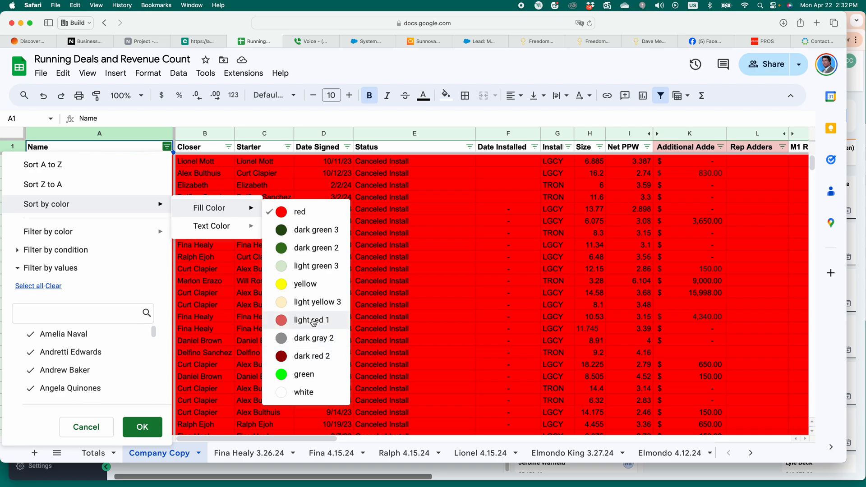
left_click(312, 320)
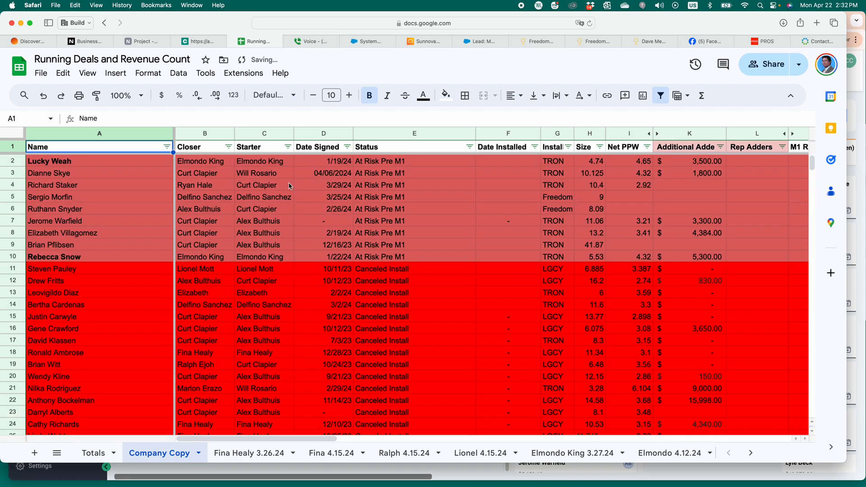
left_click(51, 245)
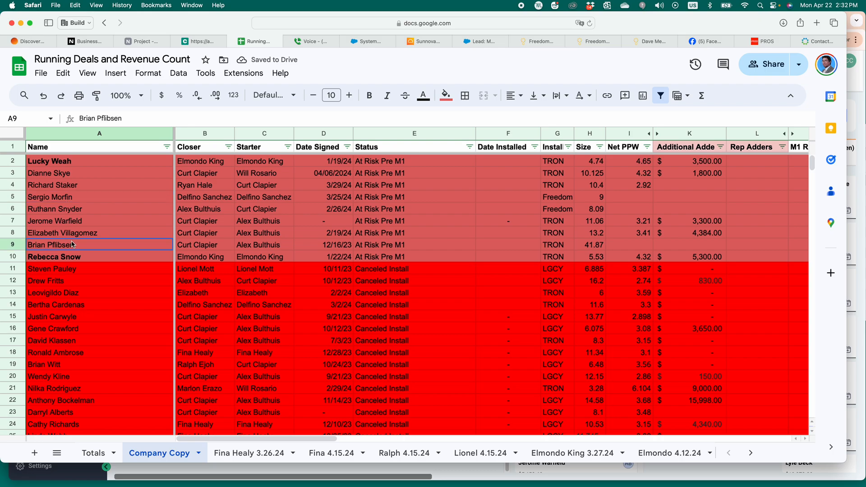
mouse_move(168, 246)
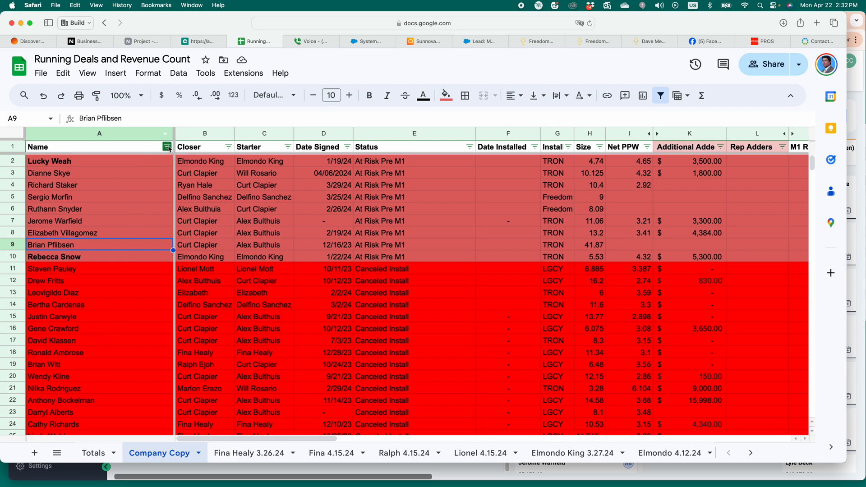
Sort by yellow fill so Pending CO and FD rows lead the list
left_click(166, 147)
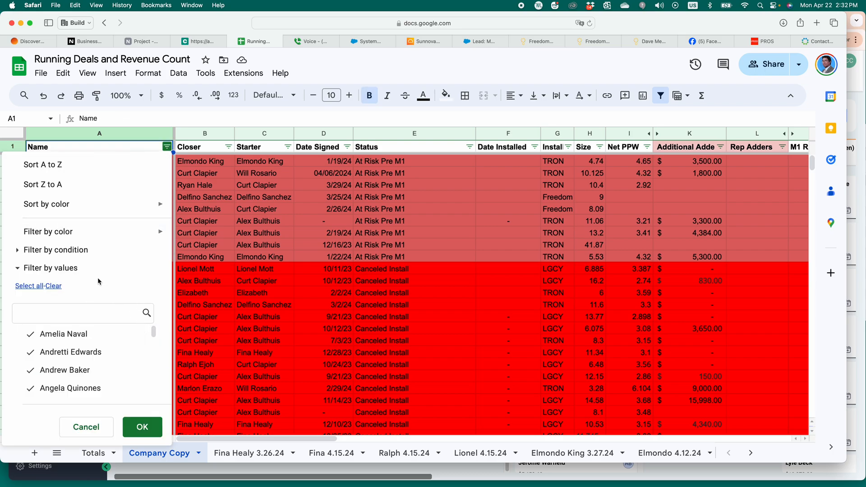
left_click(47, 204)
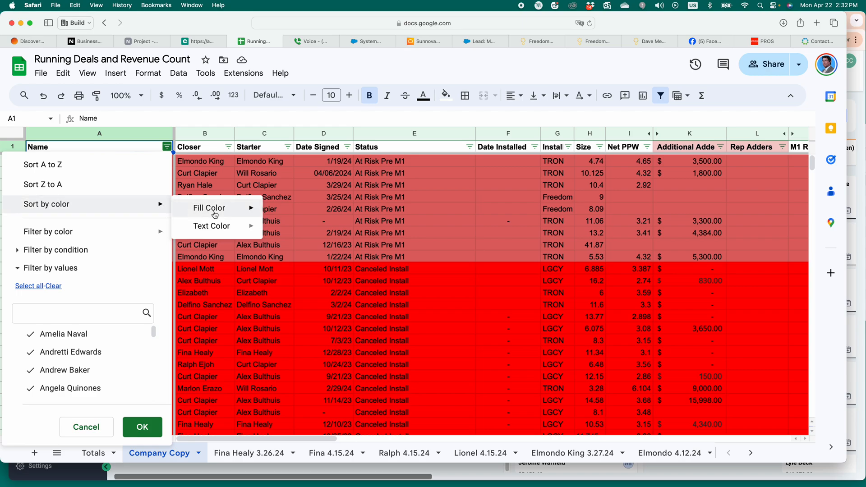
left_click(209, 207)
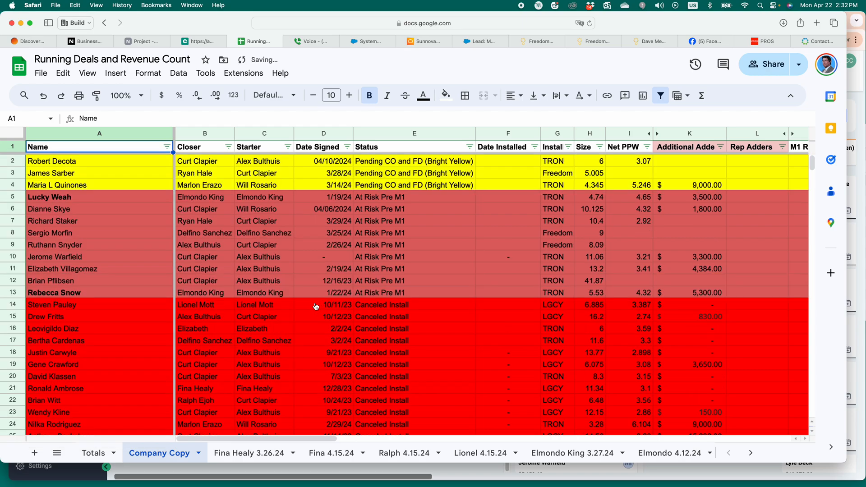
mouse_move(115, 161)
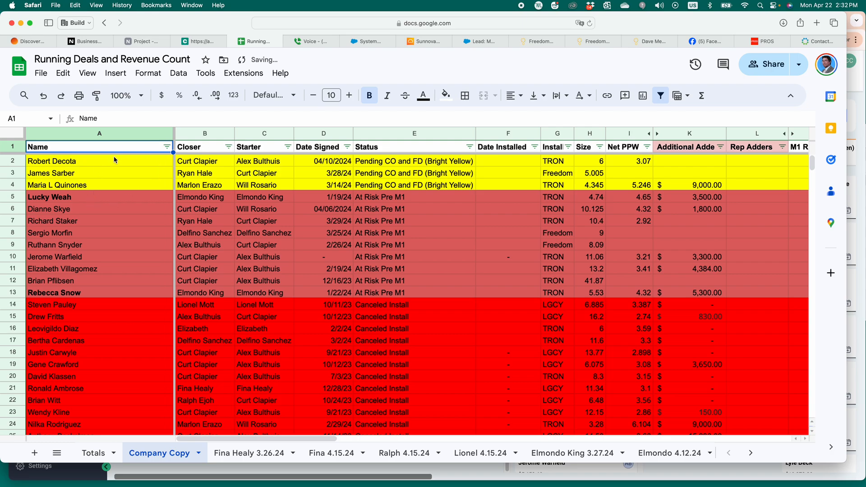